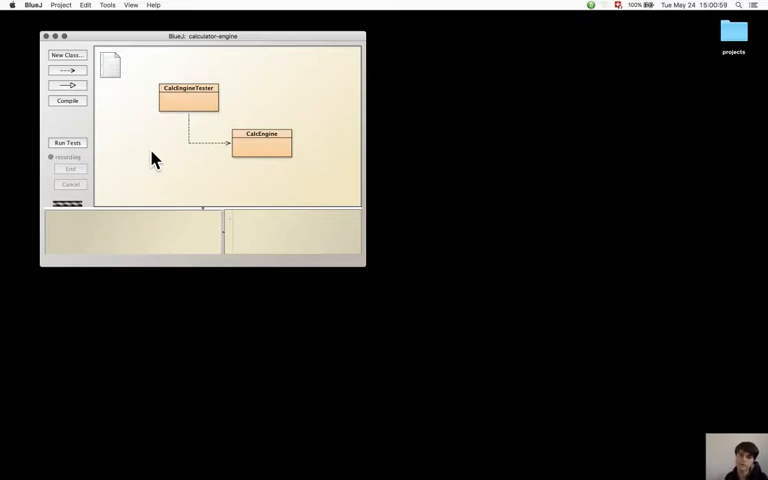
{"action": "mouse_move", "coordinate": [268, 158]}
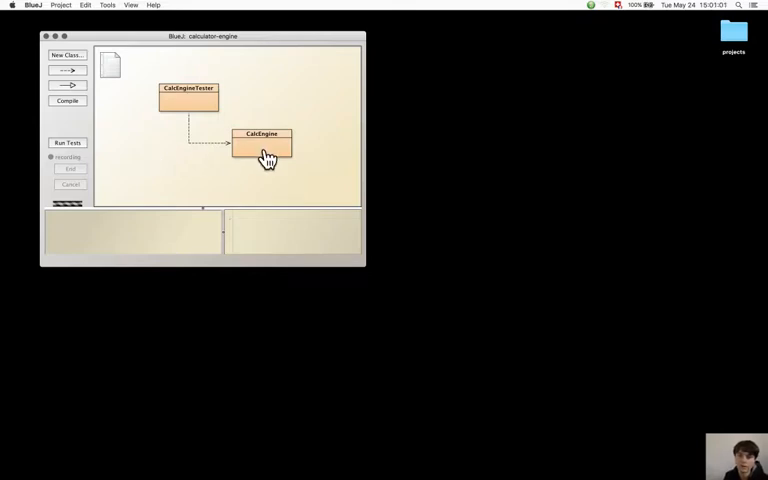
Step: Bring up the CalcEngine class source from the project diagram
{"action": "double_click", "coordinate": [262, 148]}
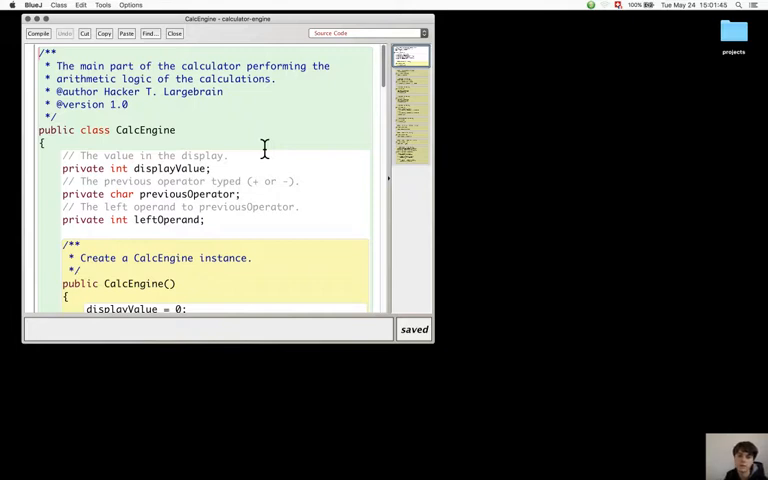
{"action": "scroll", "scroll_direction": "down", "scroll_amount": 3}
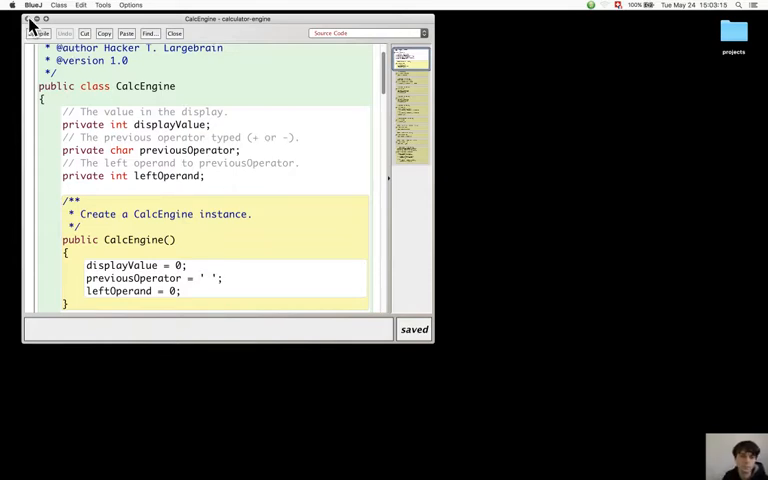
Step: Close the CalcEngine editor to return to the calculator-engine class diagram
{"action": "left_click", "coordinate": [176, 32]}
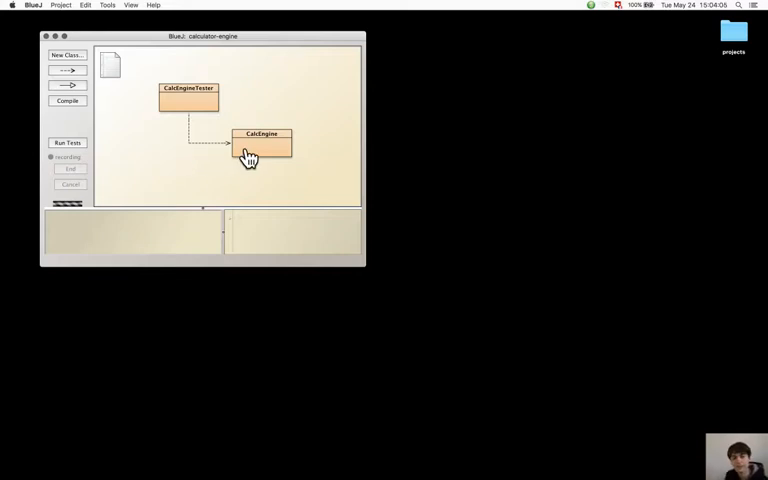
Step: Reopen the CalcEngine source showing the constructor and getDisplayValue
{"action": "double_click", "coordinate": [262, 144]}
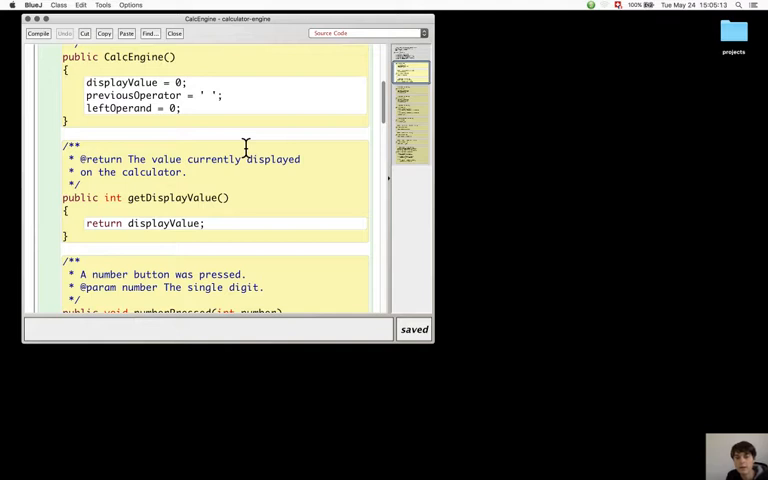
{"action": "scroll", "scroll_direction": "down", "scroll_amount": 3}
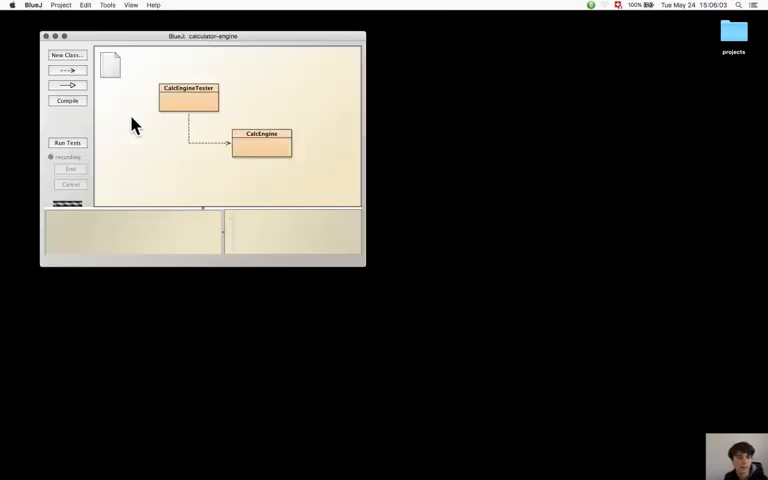
{"action": "mouse_move", "coordinate": [200, 144]}
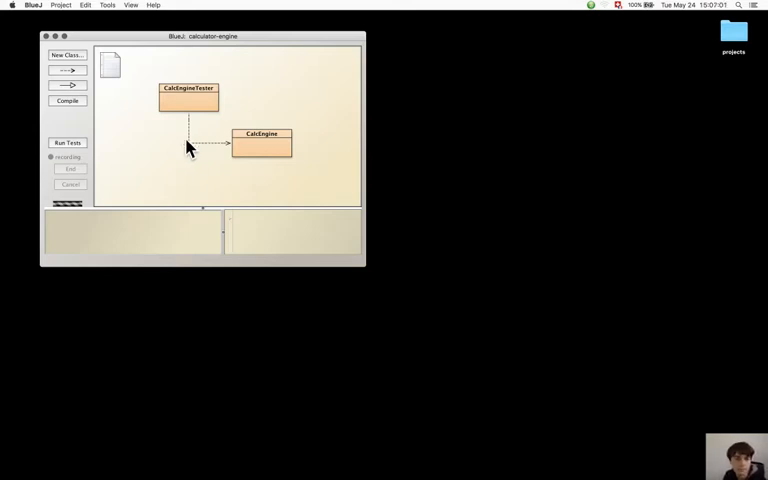
Step: Instantiate a new CalcEngine and a new CalcEngineTester onto the object bench
{"action": "right_click", "coordinate": [262, 144]}
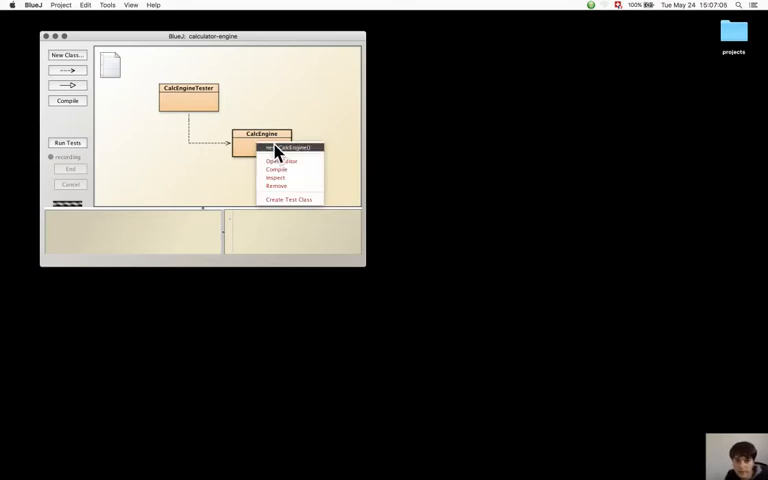
{"action": "left_click", "coordinate": [288, 148]}
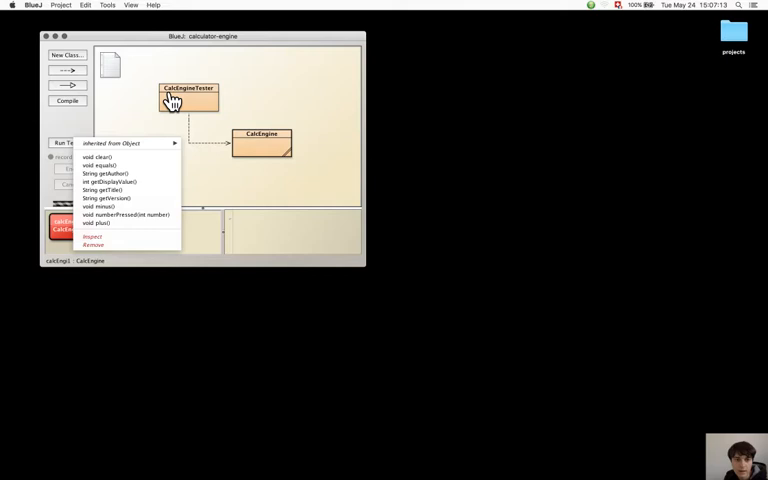
{"action": "right_click", "coordinate": [188, 90]}
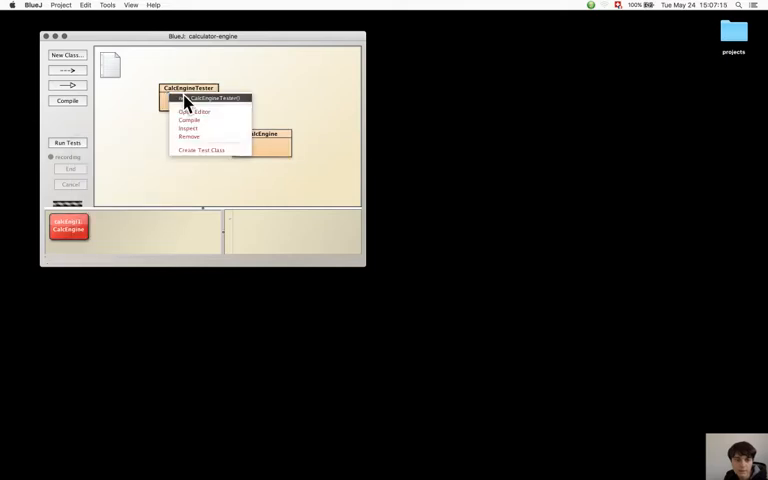
{"action": "left_click", "coordinate": [210, 98]}
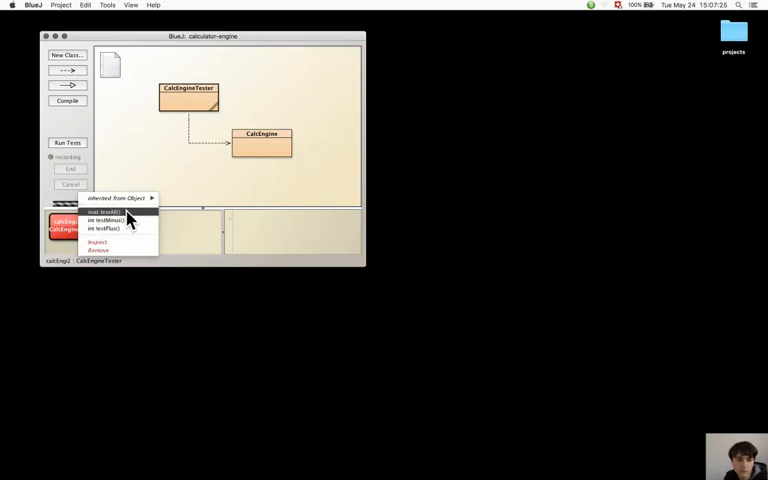
Step: Run a tester method printing addition 7, subtraction 5 and 'All tests passed.'
{"action": "left_click", "coordinate": [104, 212]}
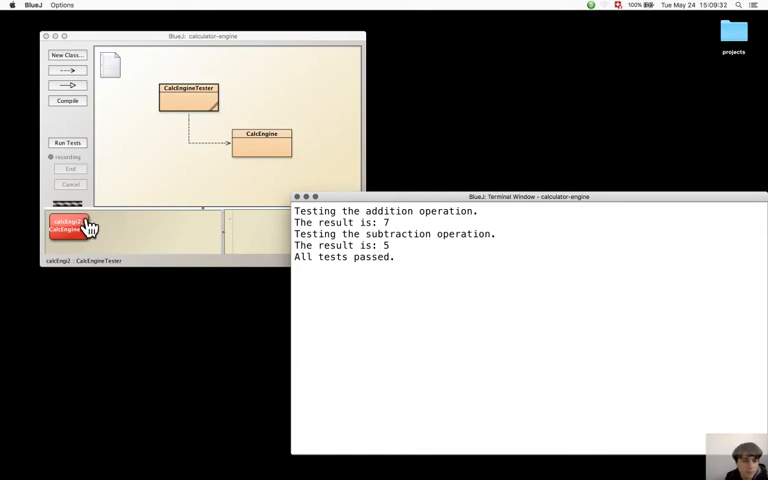
{"action": "right_click", "coordinate": [64, 224]}
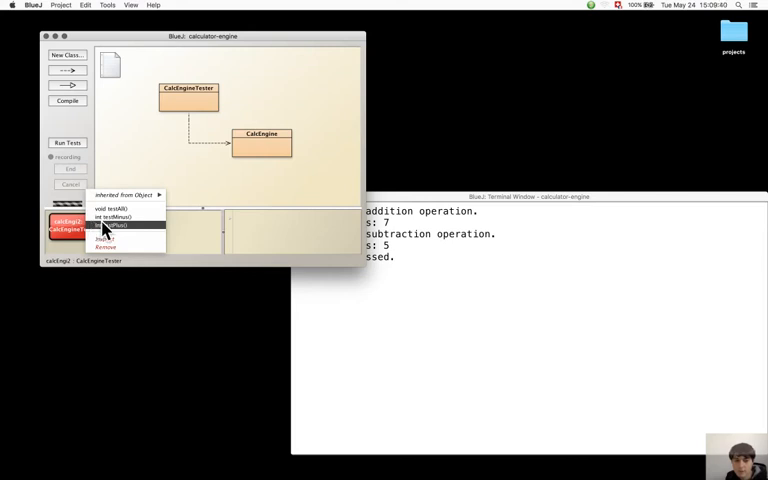
{"action": "left_click", "coordinate": [110, 224]}
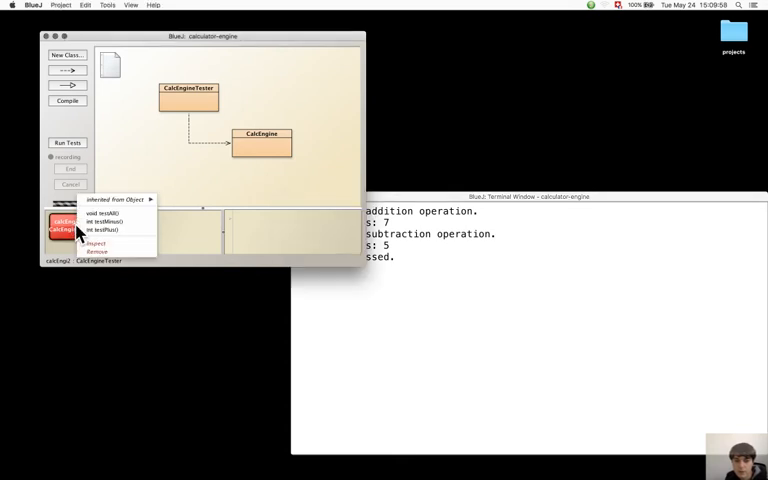
{"action": "left_click", "coordinate": [100, 228]}
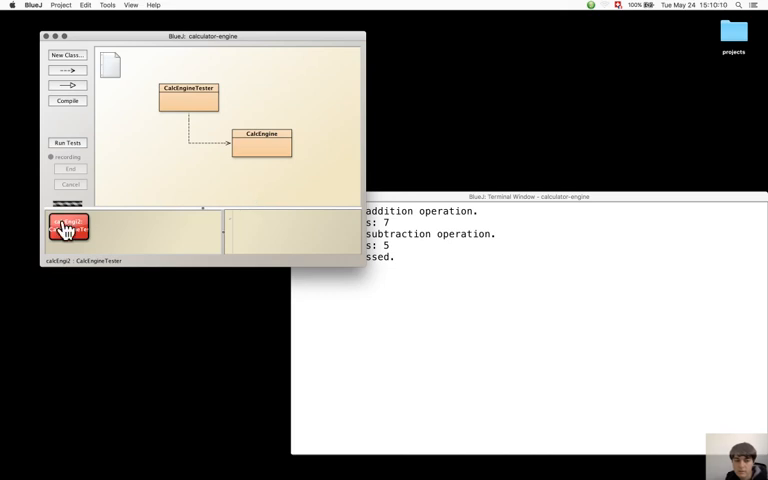
Step: Invoke the tester's int test method three times, viewing each Method Result
{"action": "right_click", "coordinate": [68, 228]}
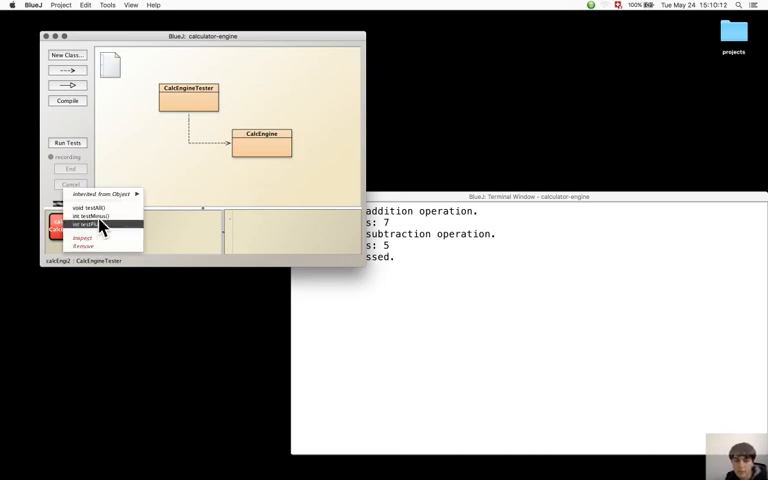
{"action": "left_click", "coordinate": [84, 216]}
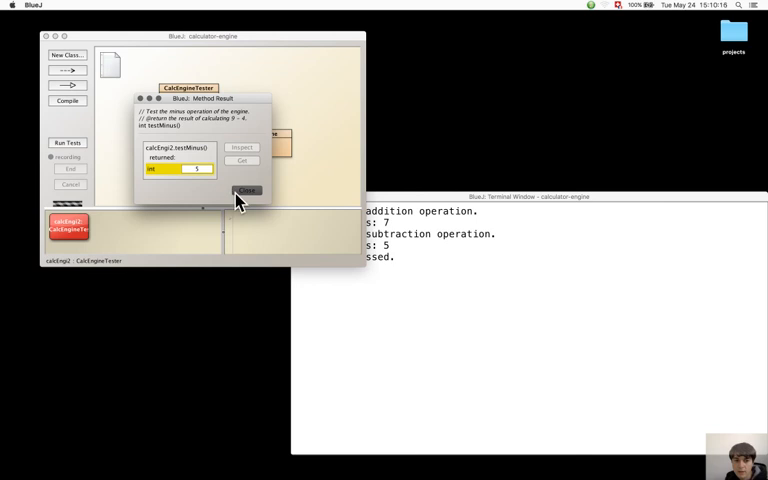
{"action": "left_click", "coordinate": [248, 192]}
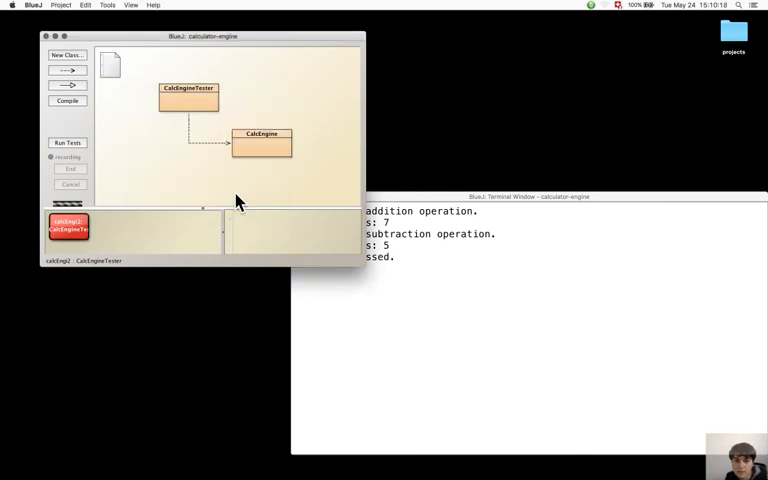
{"action": "right_click", "coordinate": [68, 228]}
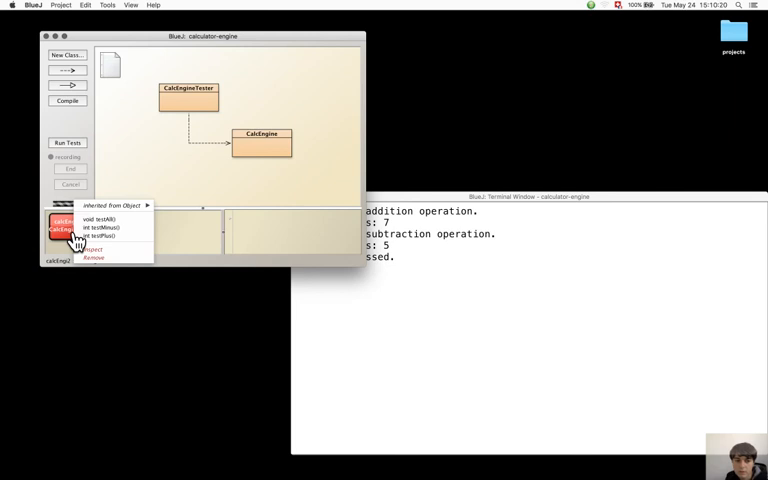
{"action": "left_click", "coordinate": [96, 228]}
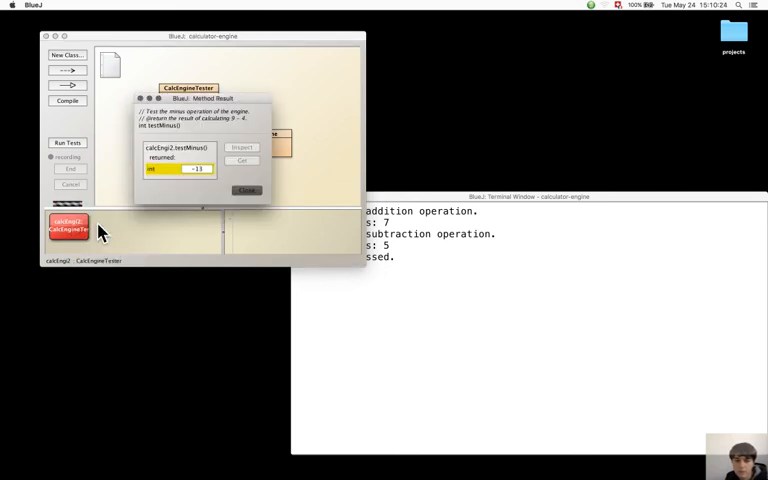
{"action": "left_click", "coordinate": [248, 192]}
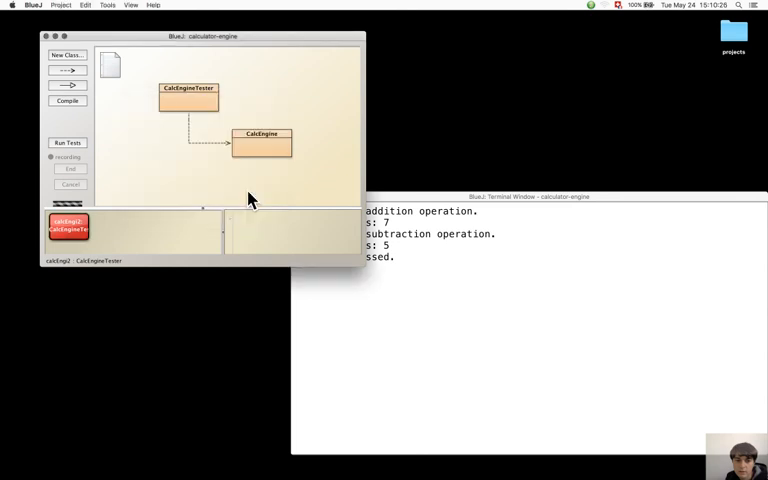
{"action": "right_click", "coordinate": [68, 224]}
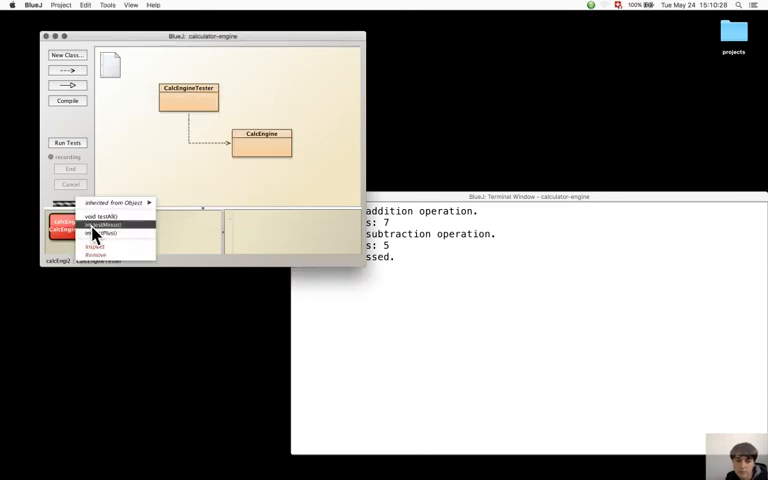
{"action": "left_click", "coordinate": [104, 224]}
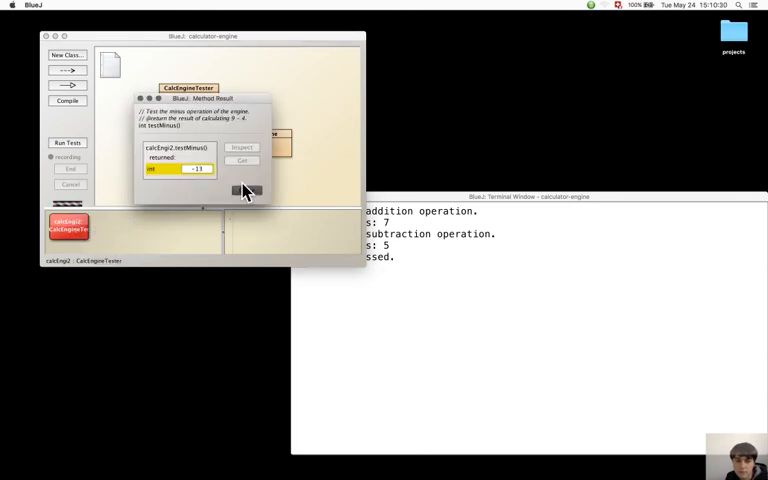